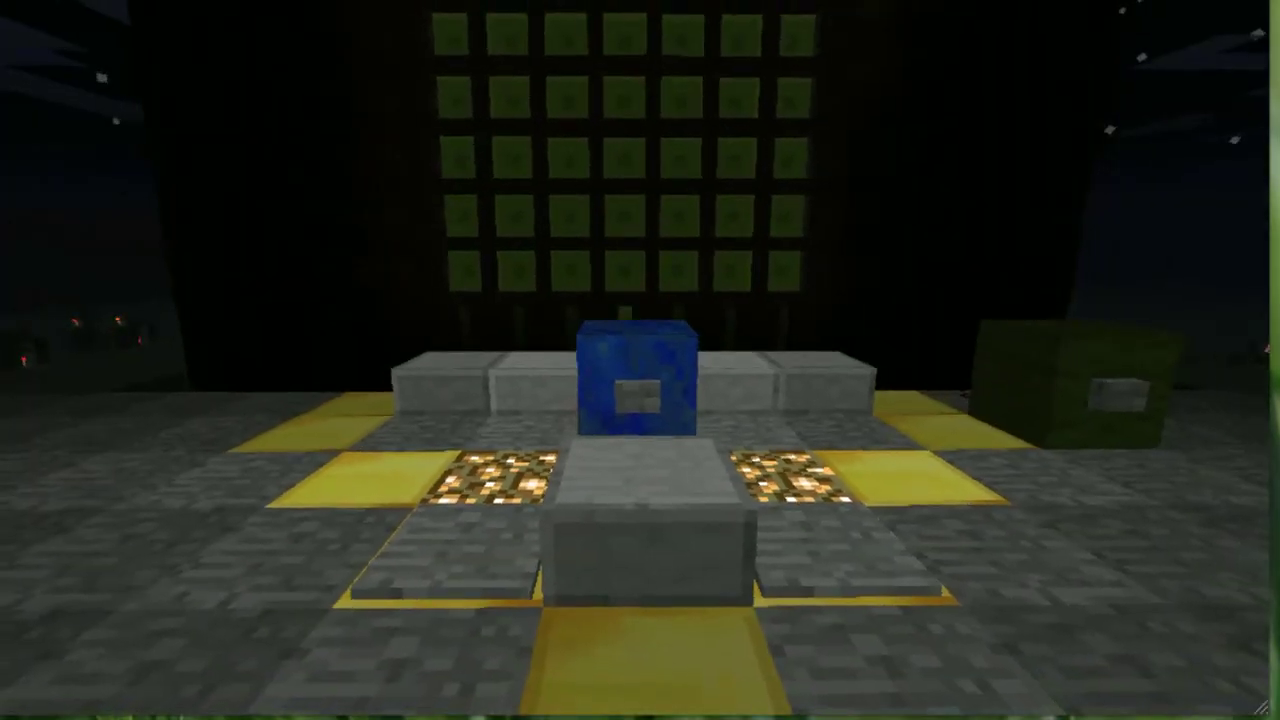
mouse_move(640, 360)
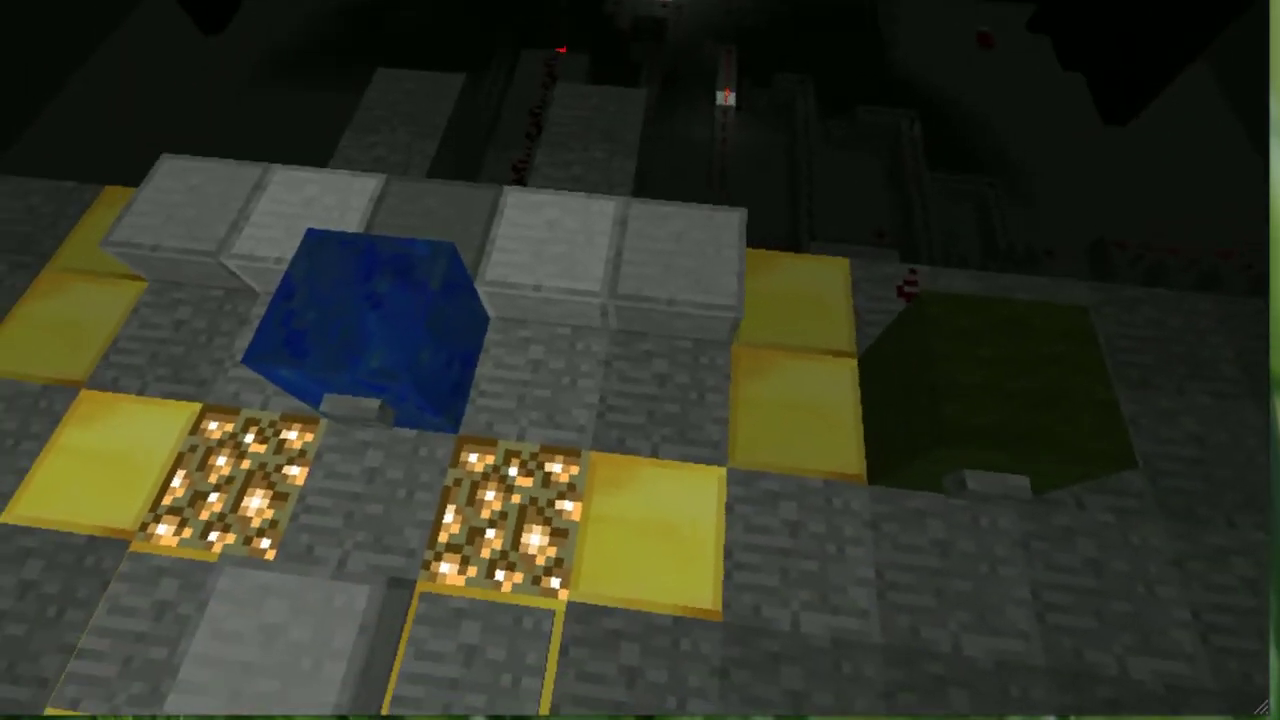